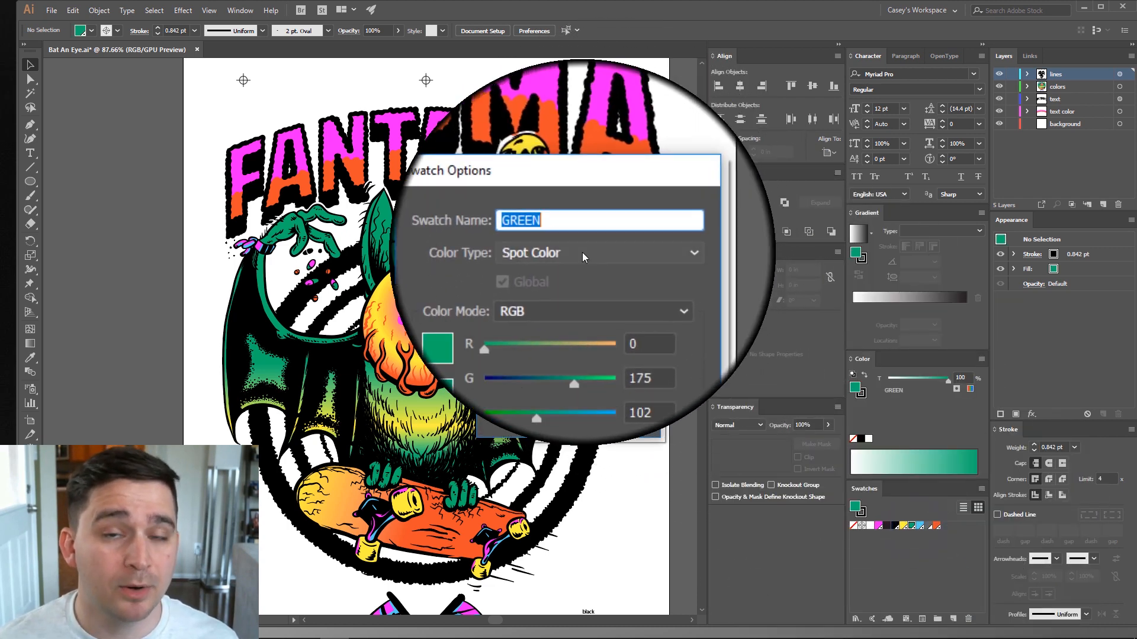
Check that the GREEN swatch's Color Type is set to Spot Color.
click(612, 236)
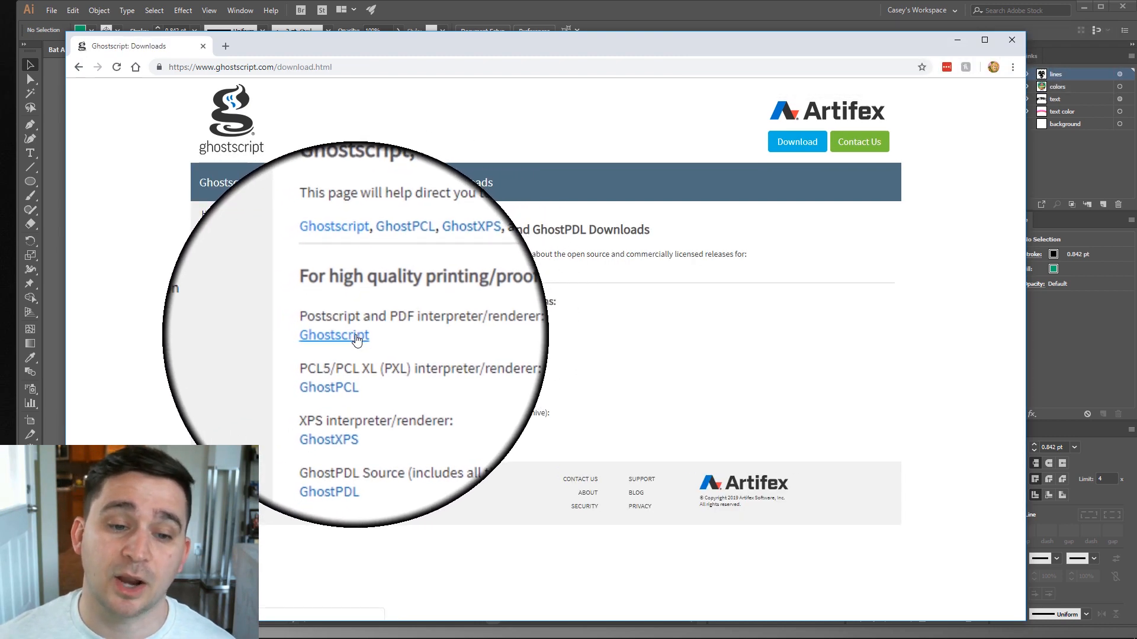
Follow the Ghostscript link to the Ghostscript 9.26 AGPL downloads table.
click(334, 336)
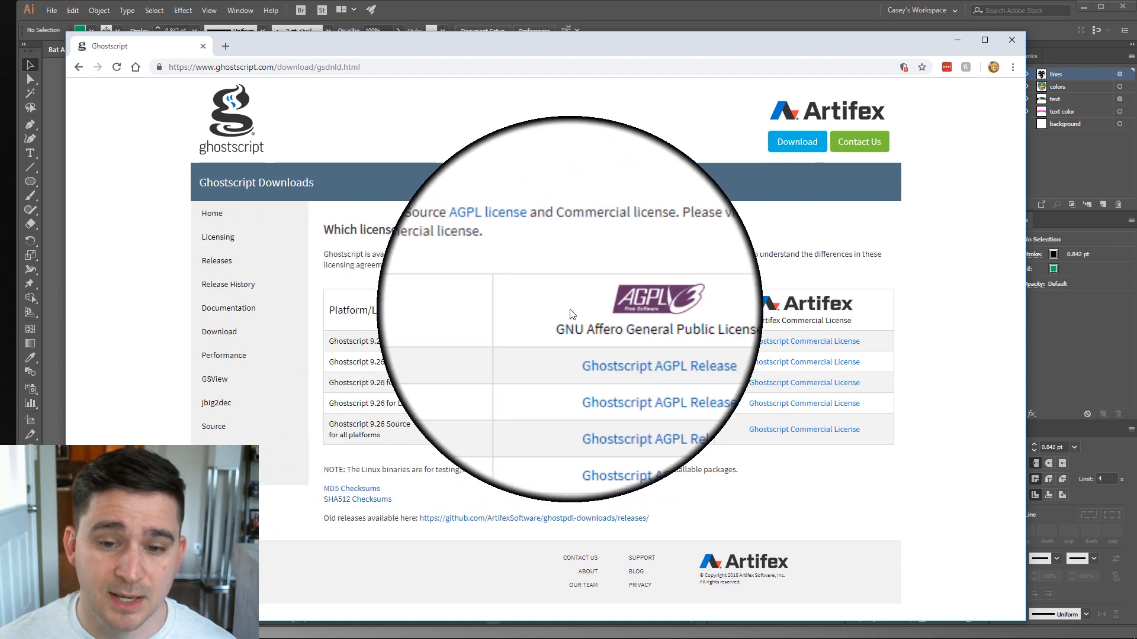
mouse_move(647, 335)
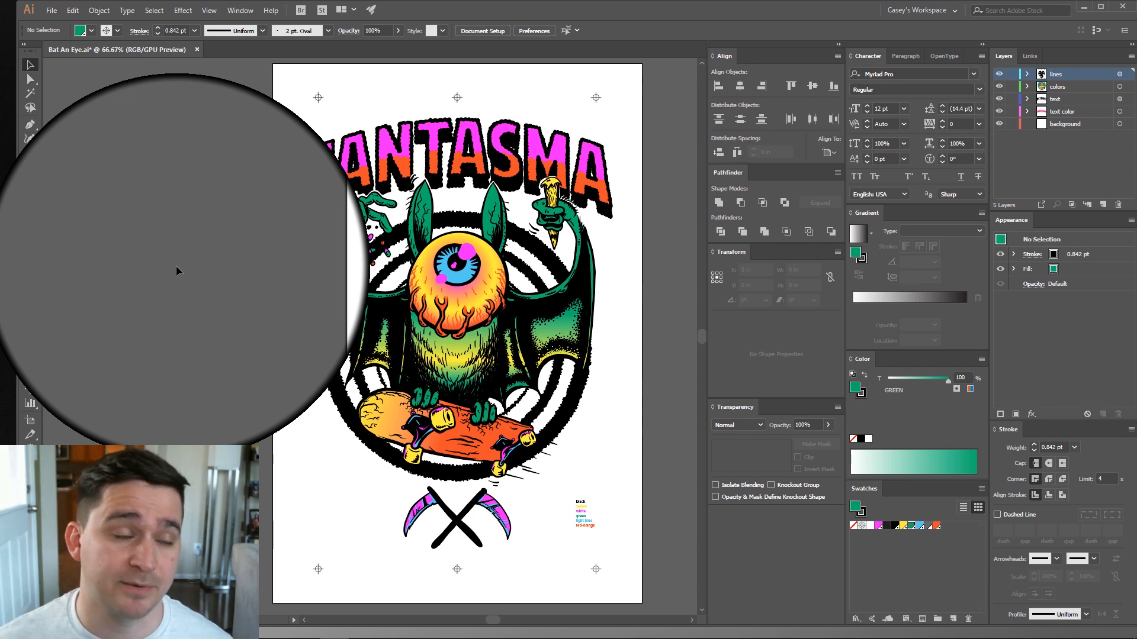
Open the Print dialog and use a custom 13 x 19 inch media size.
click(51, 10)
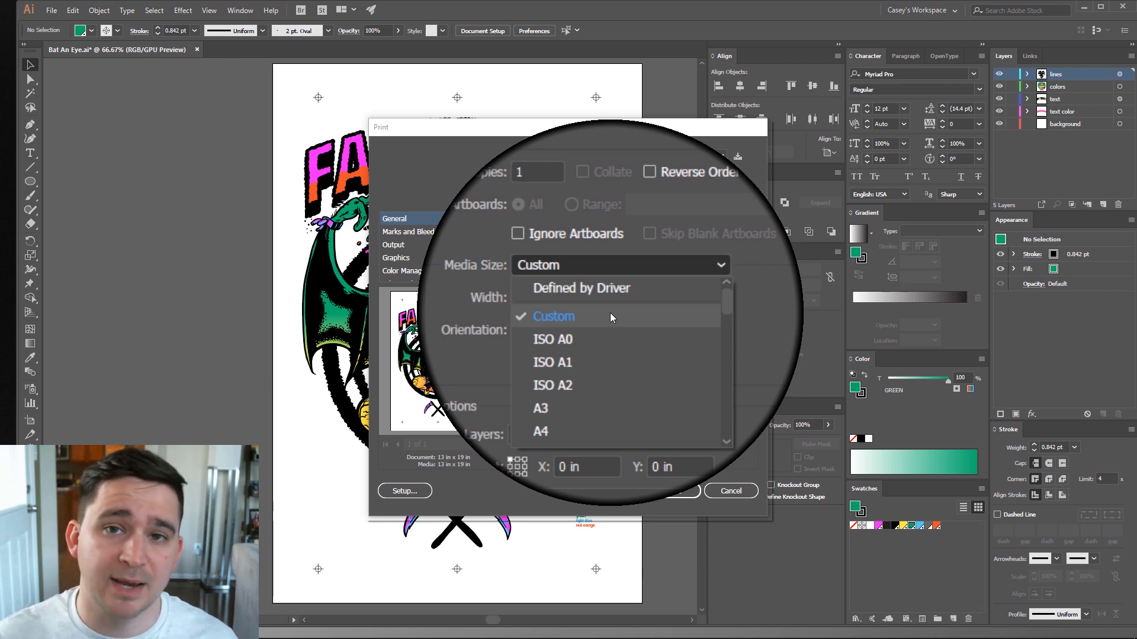
click(552, 316)
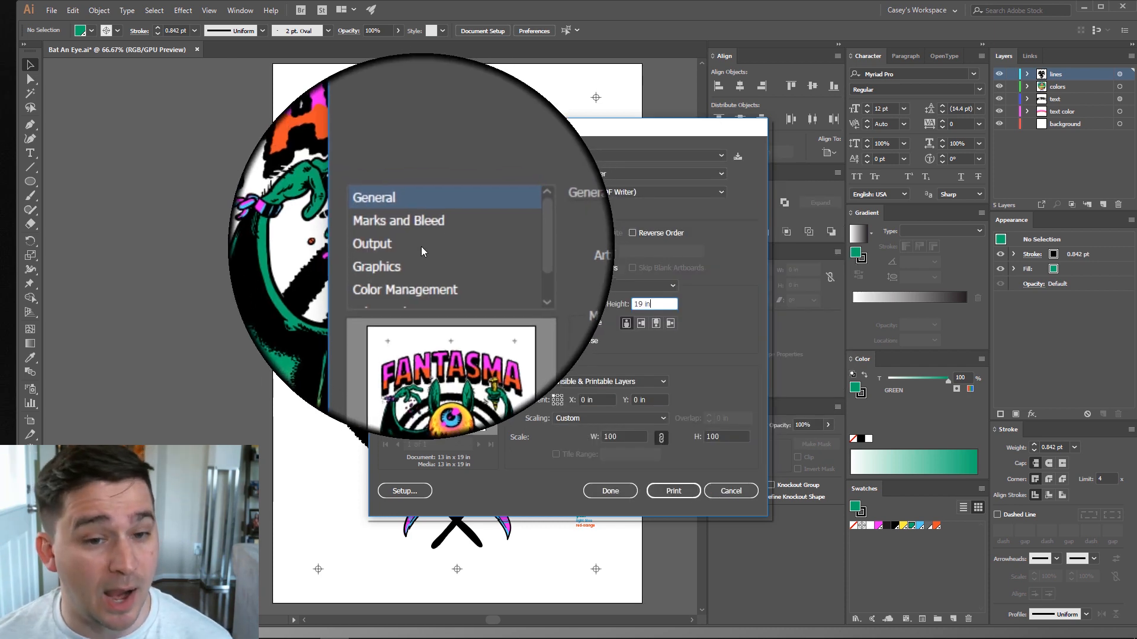
Set Output mode to Separations (Host-Based) and choose which inks print.
click(372, 243)
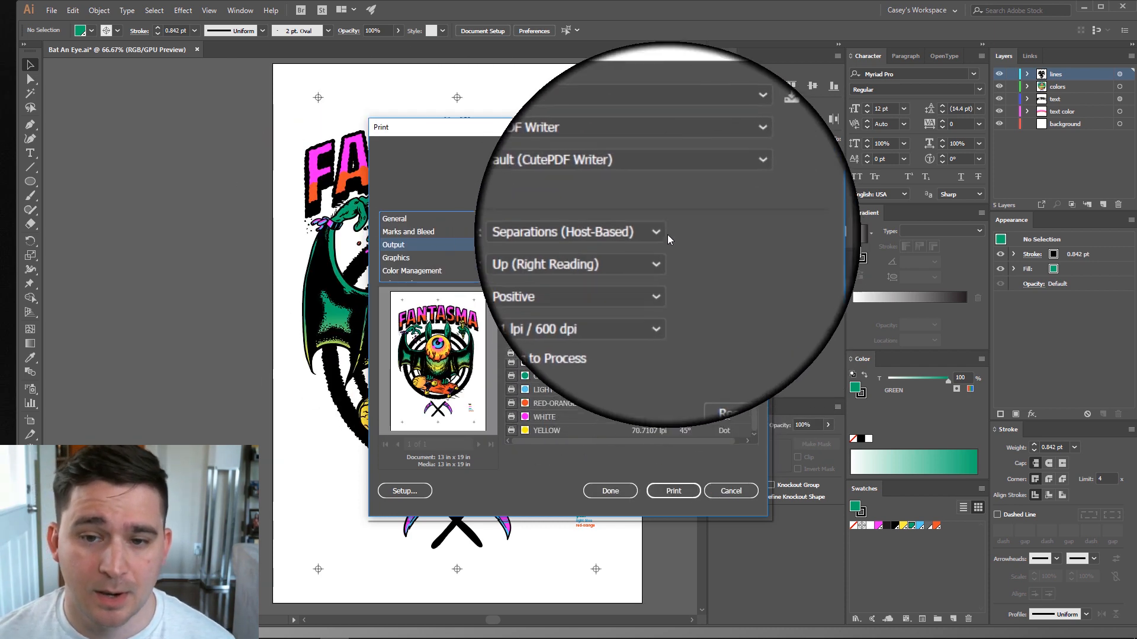
click(643, 233)
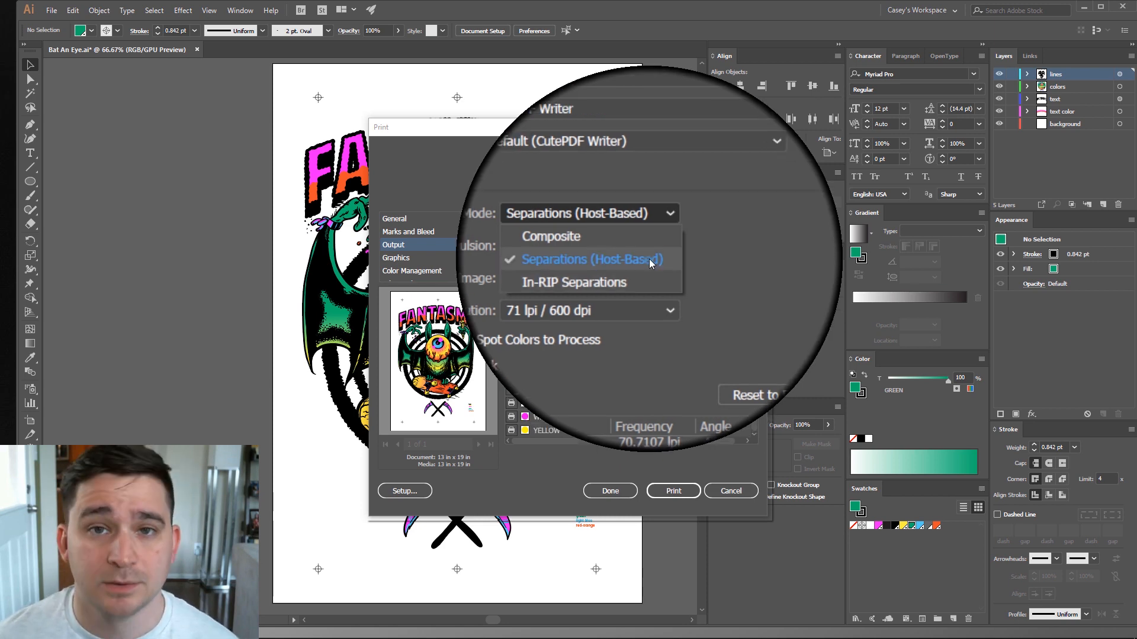
click(588, 259)
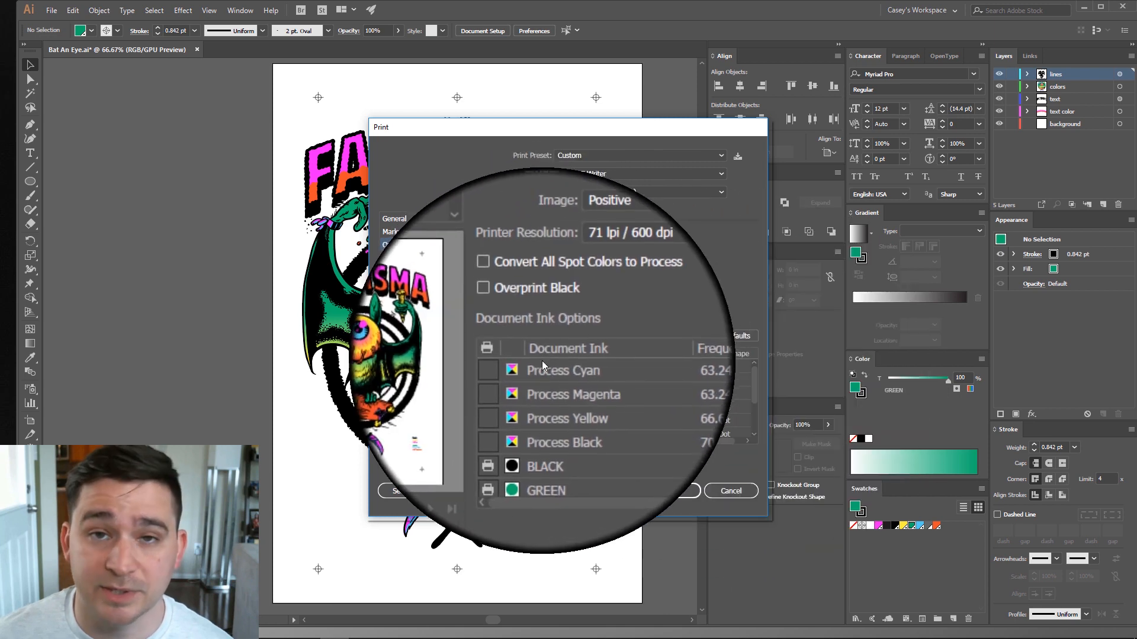
click(393, 244)
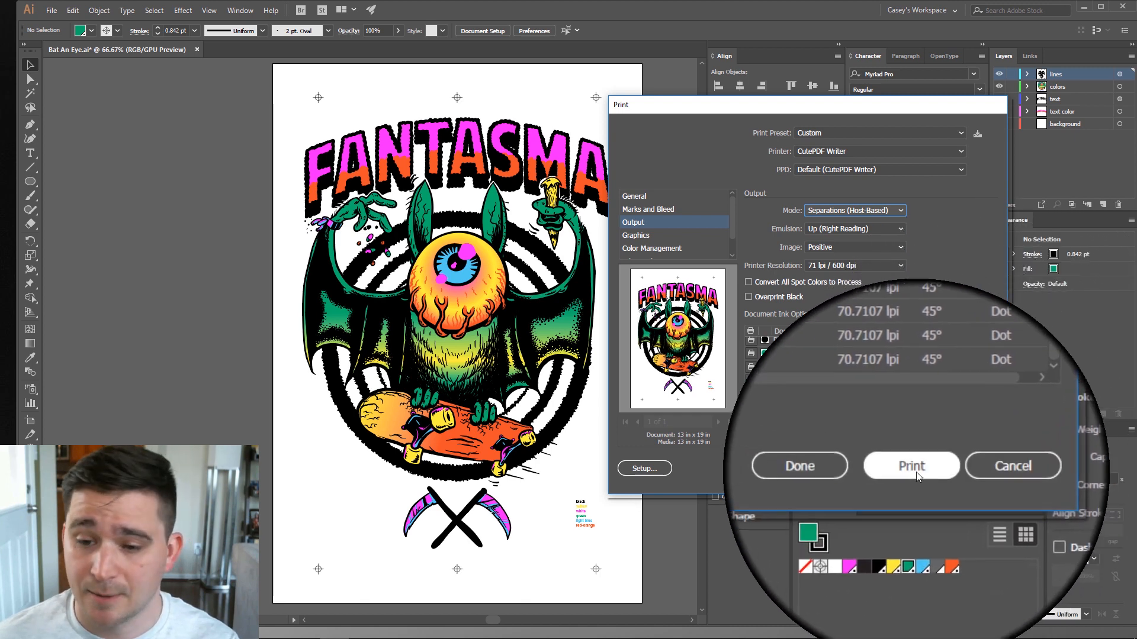
Print the separations to CutePDF Writer.
click(911, 466)
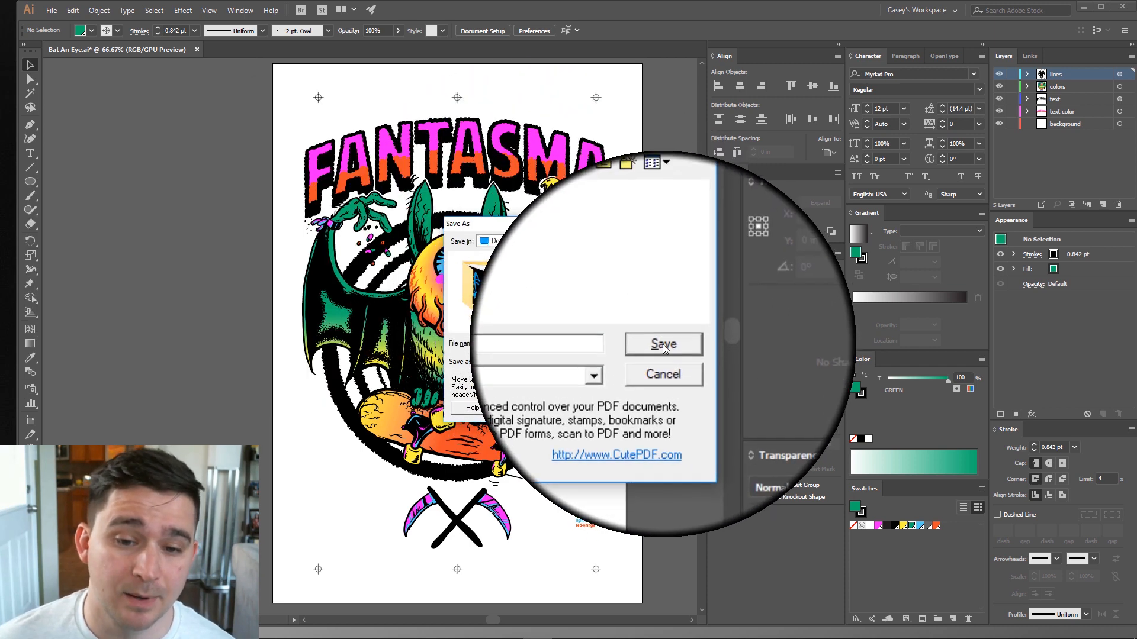
Save Bat An Eye.pdf, then choose Open with on the desktop file.
click(661, 343)
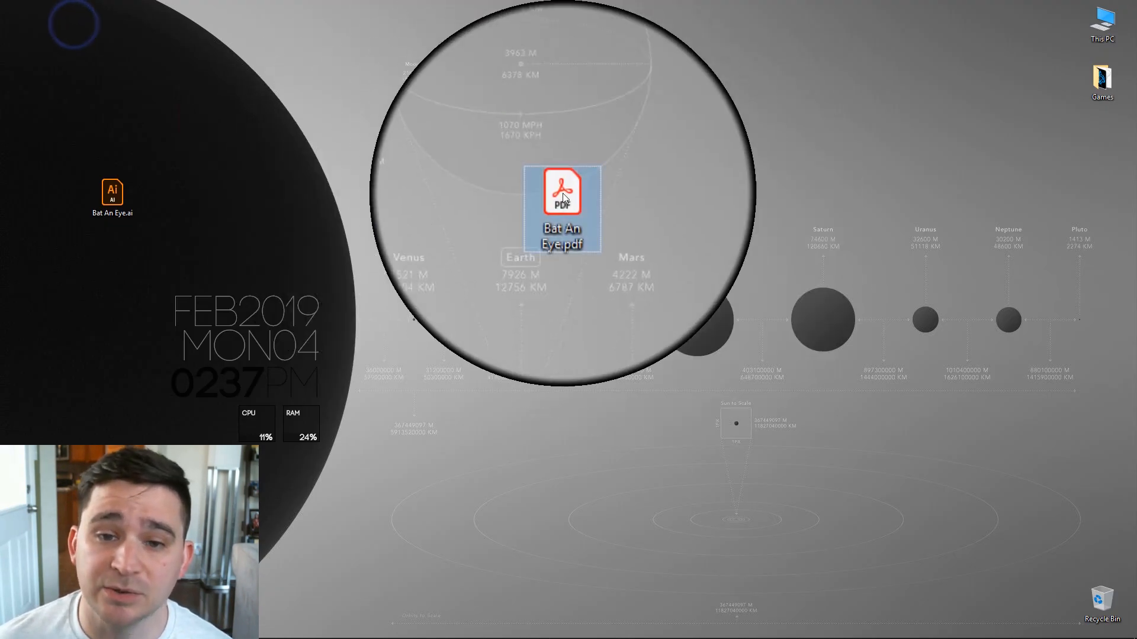
mouse_move(564, 196)
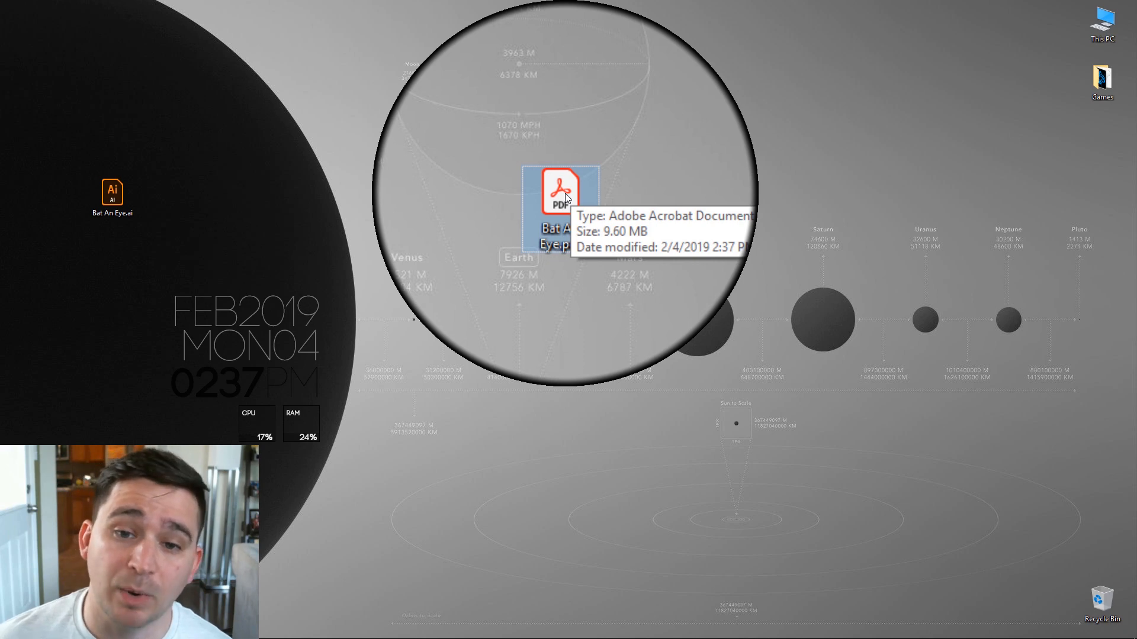
right_click(563, 188)
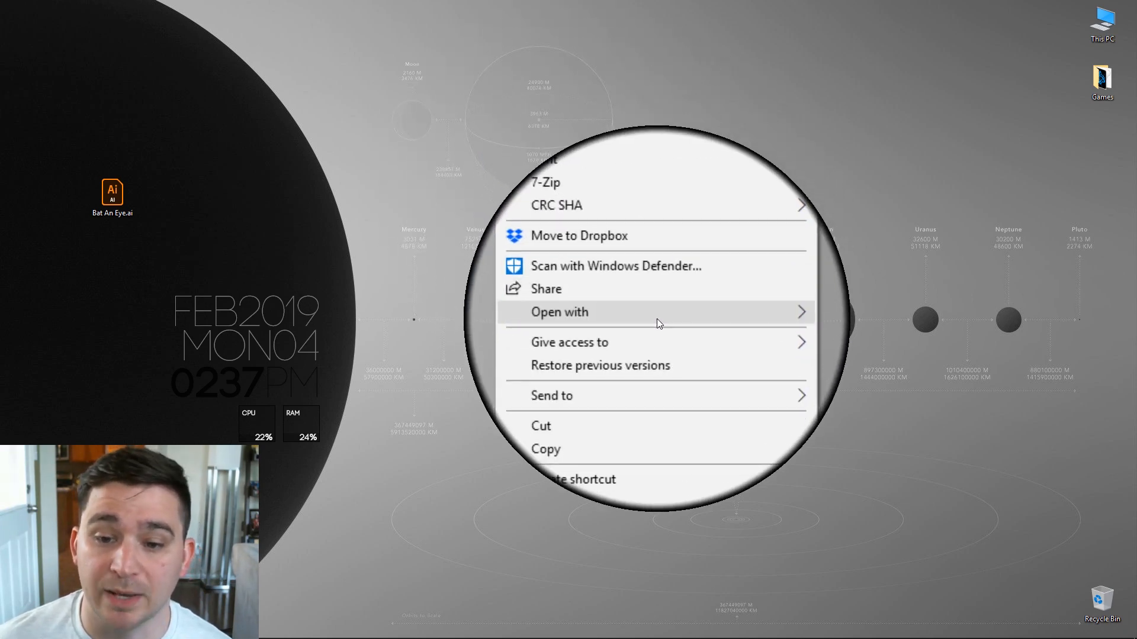
click(558, 312)
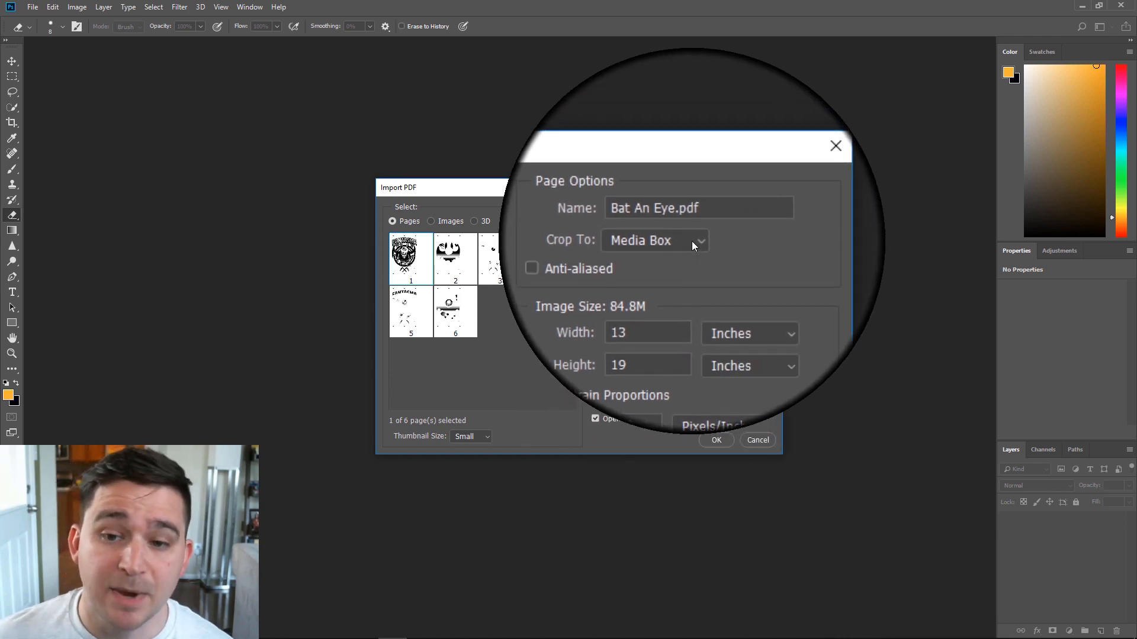
Import PDF pages 1–6 cropped to Media Box without anti-aliasing as grayscale documents.
click(653, 240)
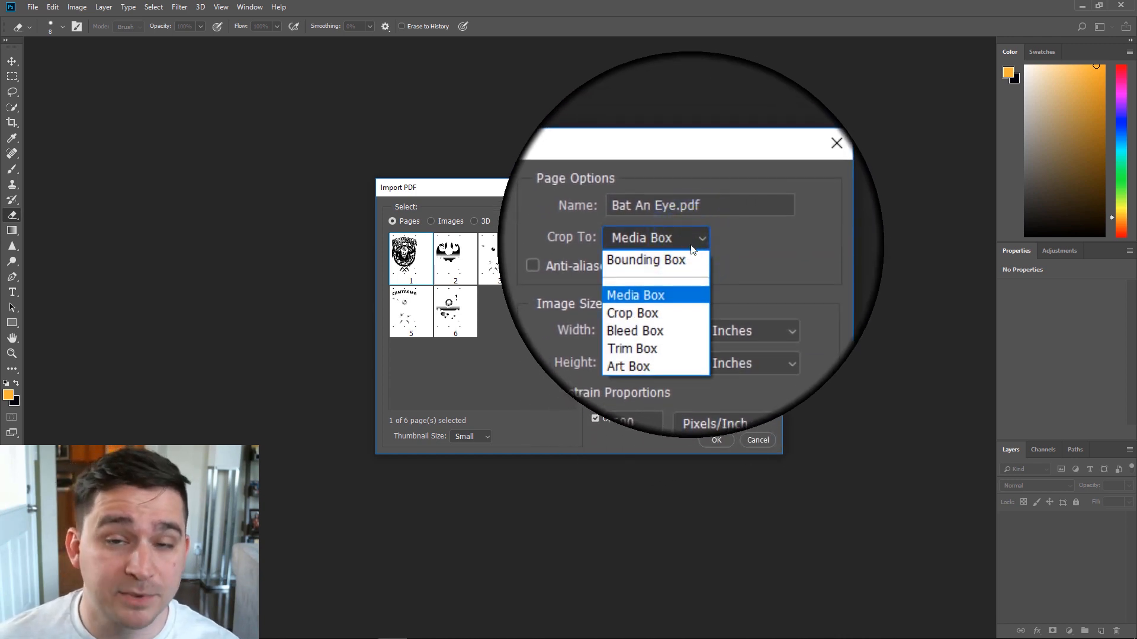
click(634, 295)
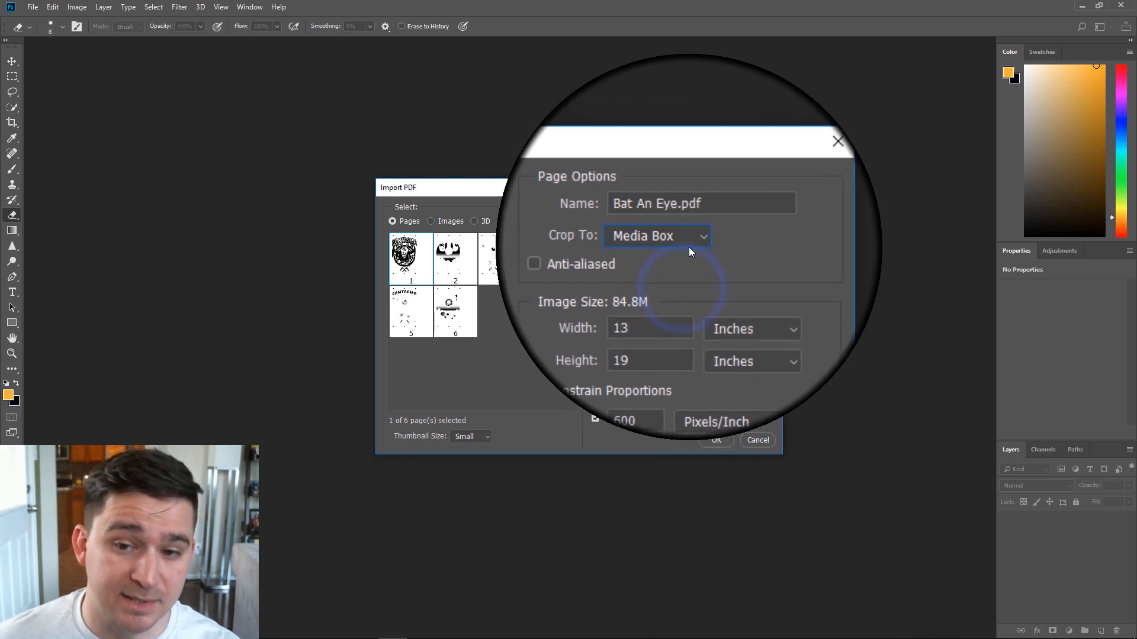
click(656, 235)
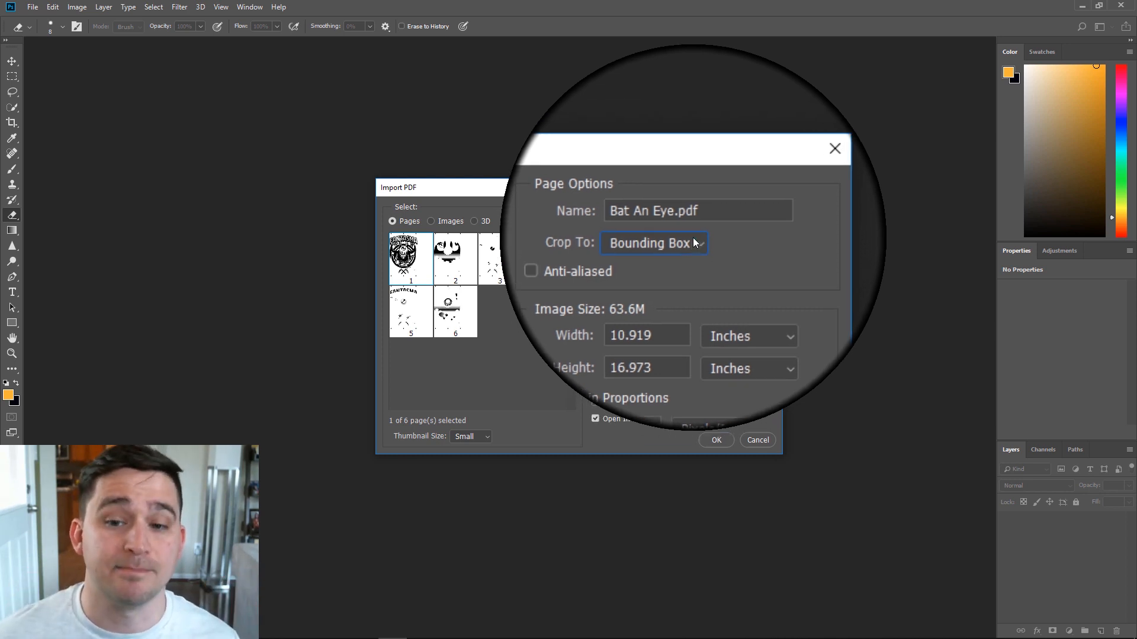
click(653, 243)
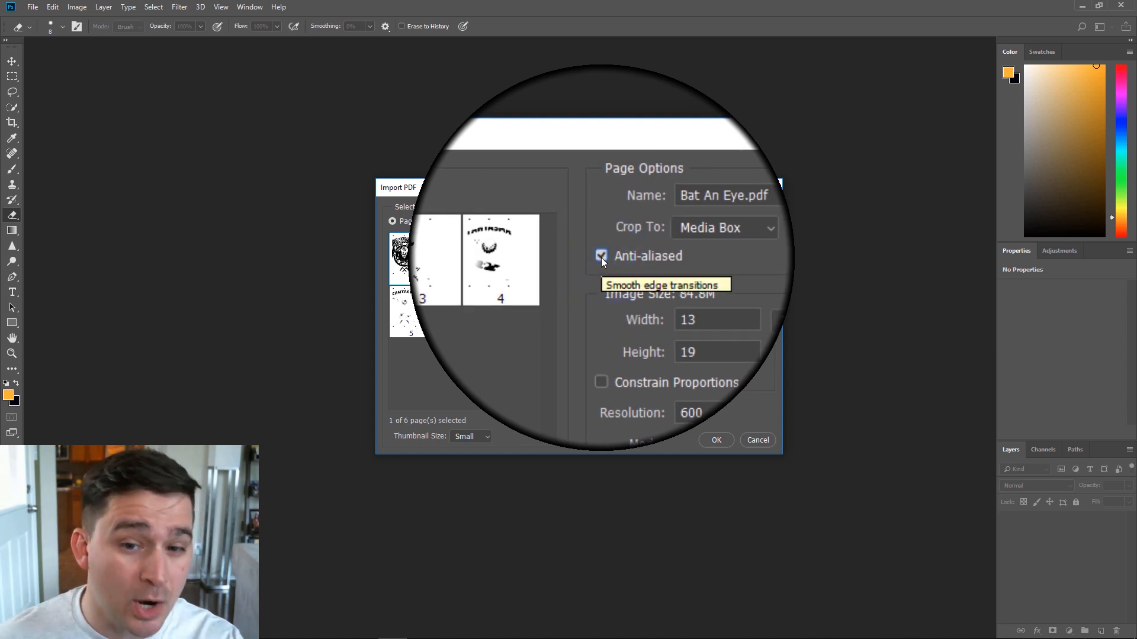
click(601, 255)
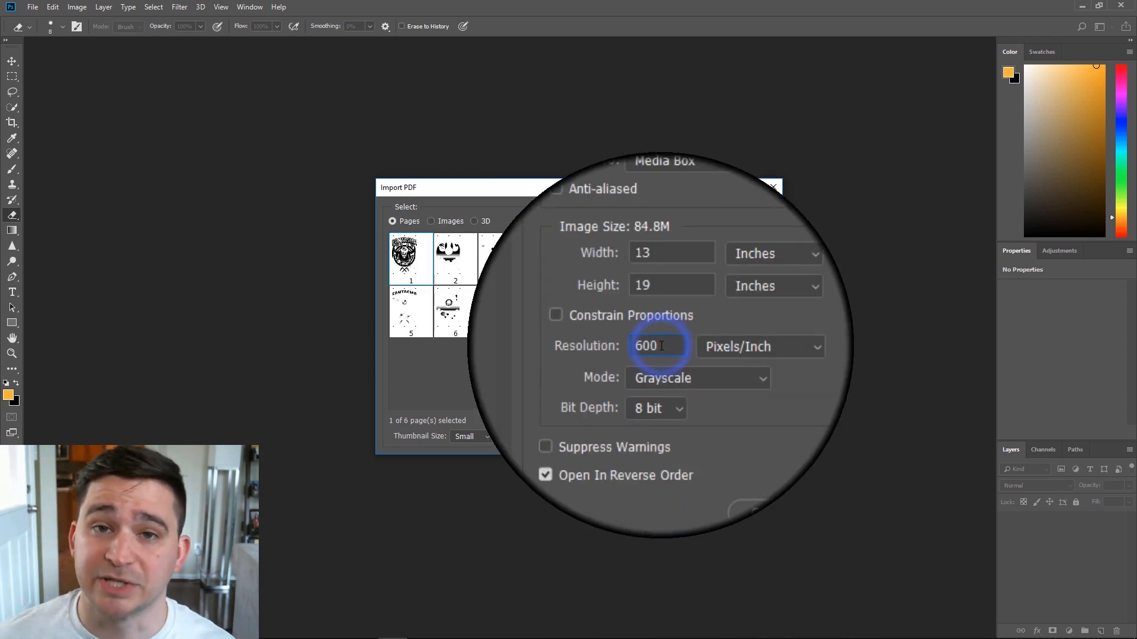
click(656, 346)
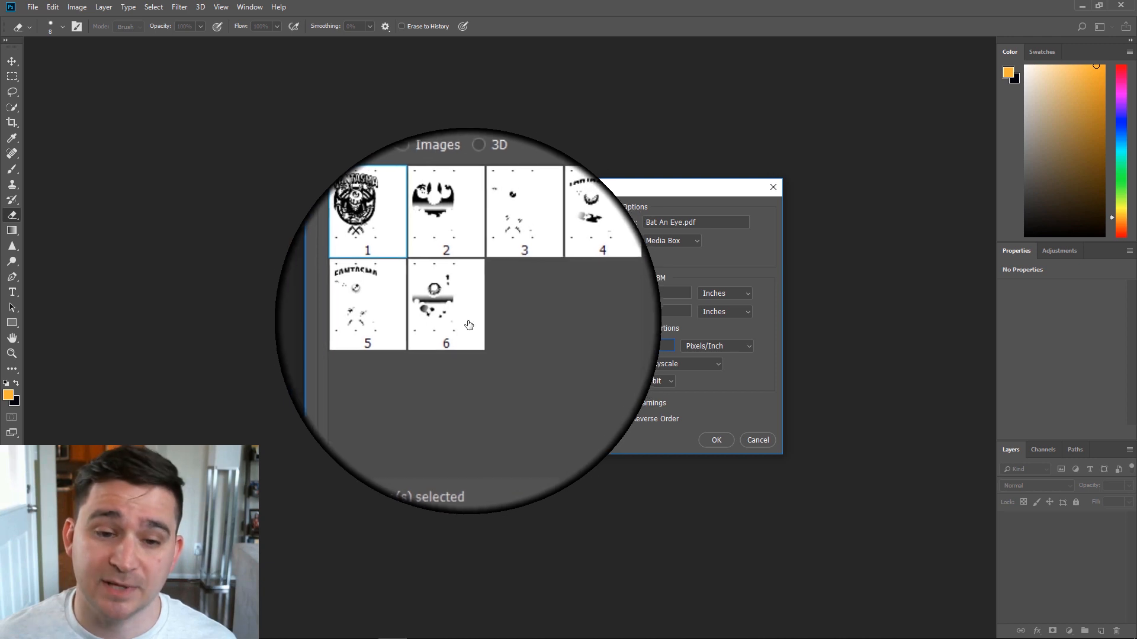
click(451, 312)
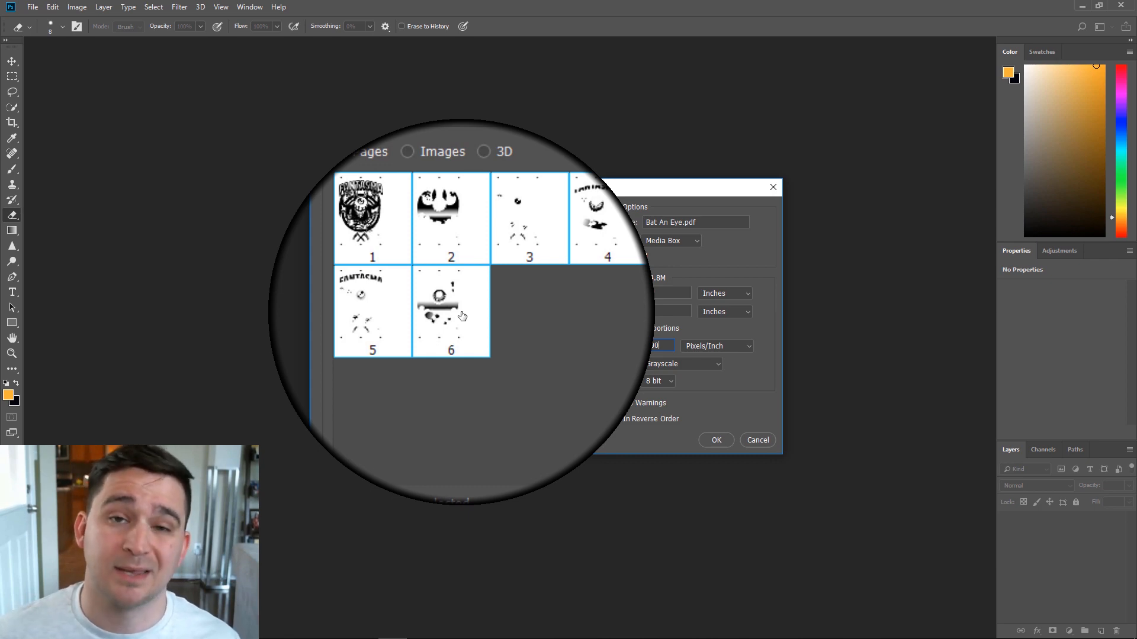
click(716, 440)
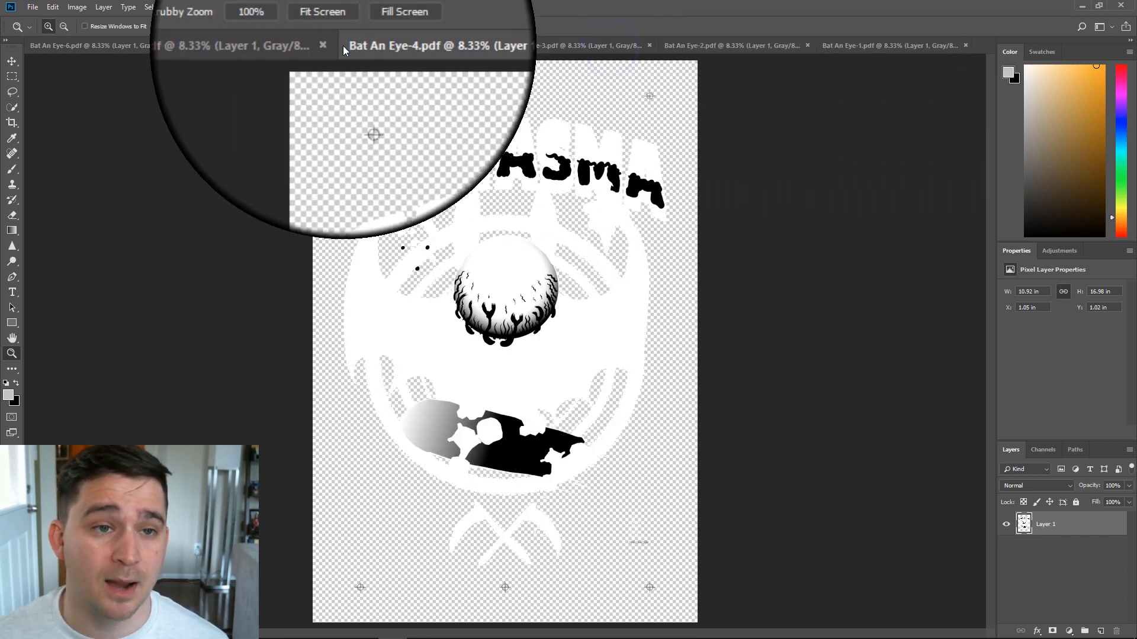
Switch between separation tabs and zoom in on the gradient area.
click(885, 45)
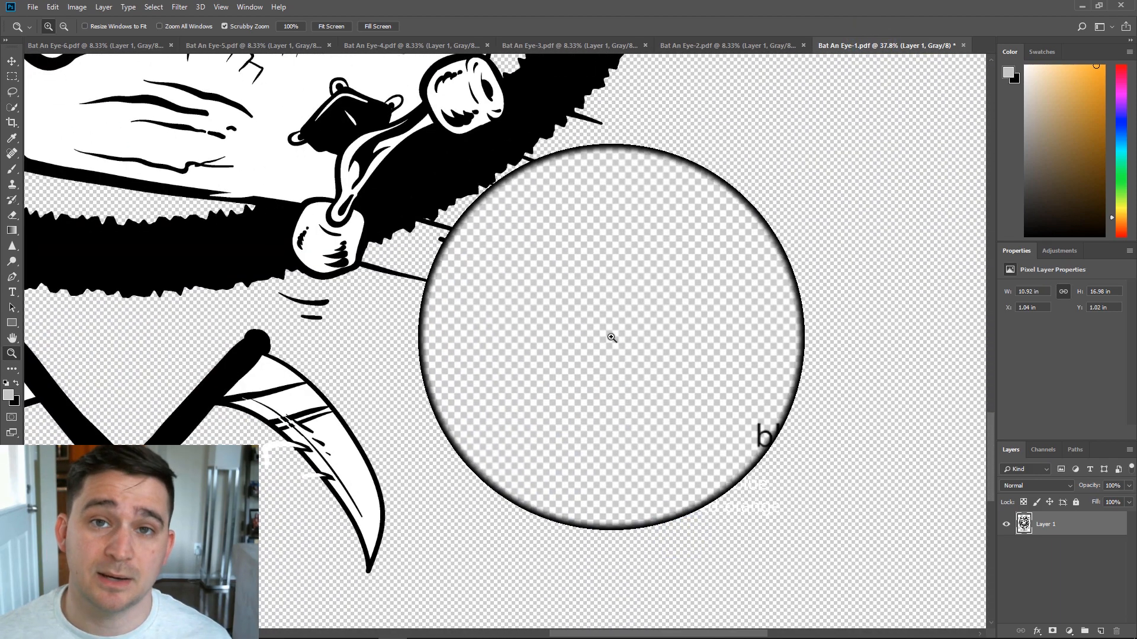
click(725, 45)
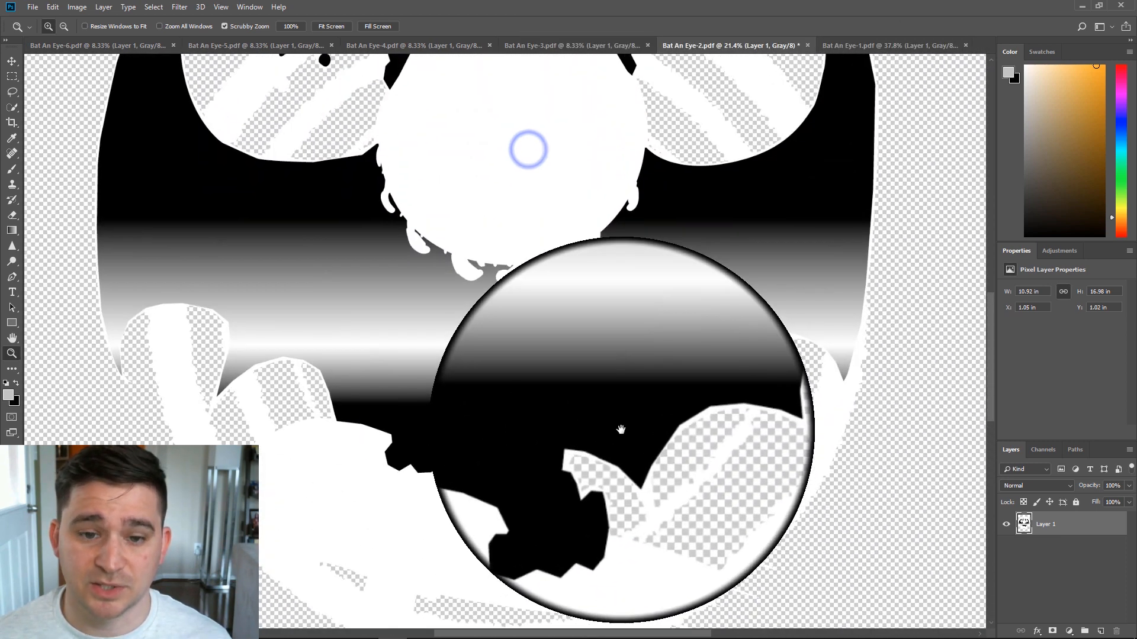
click(94, 45)
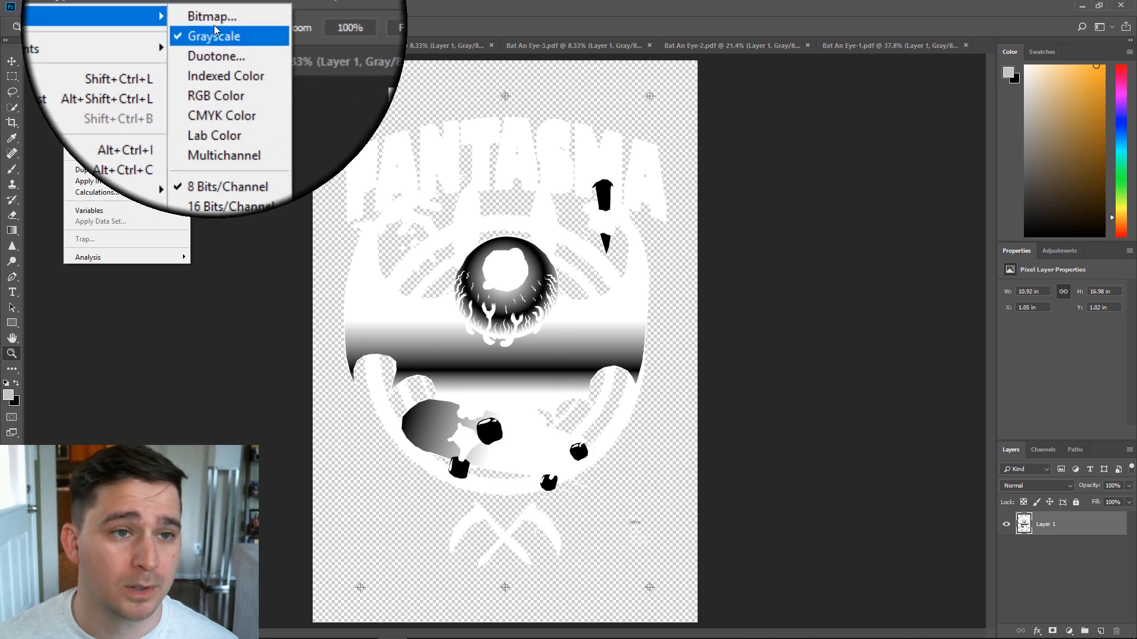
Flatten Bat An Eye-6 into a 600 ppi bitmap with 45-line, 45° ellipse halftone.
click(211, 16)
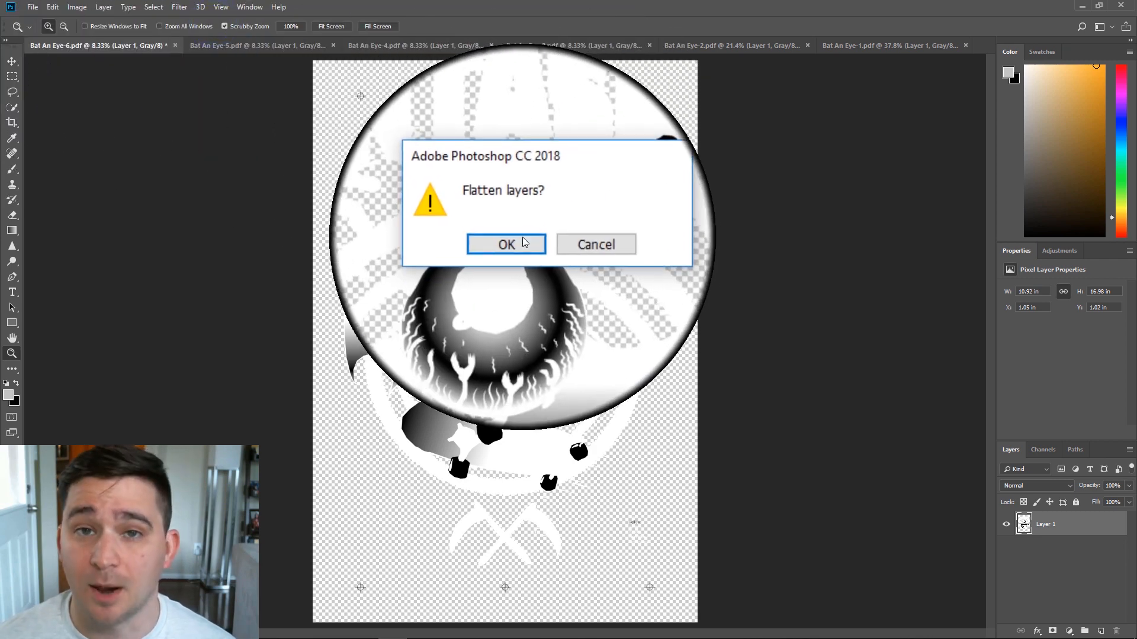
click(505, 245)
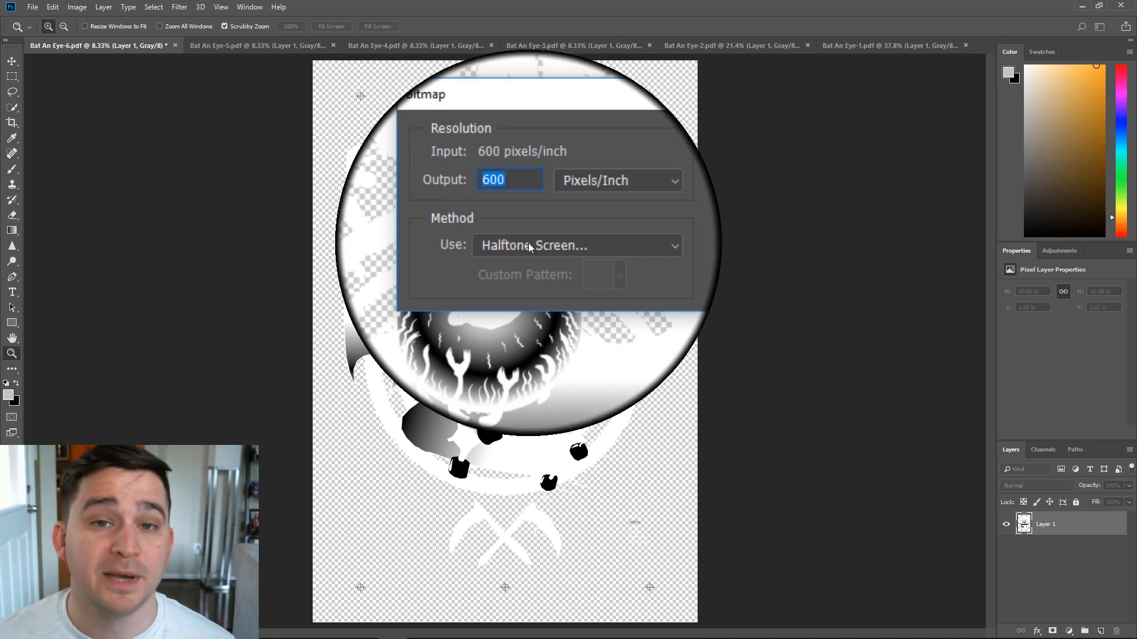
click(576, 245)
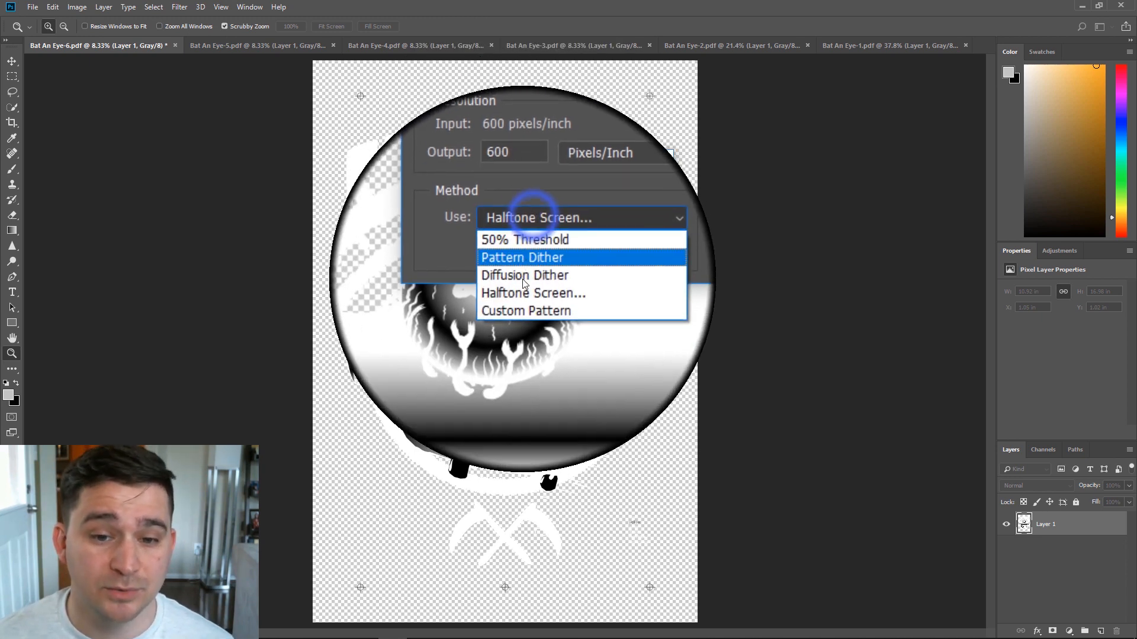
click(521, 257)
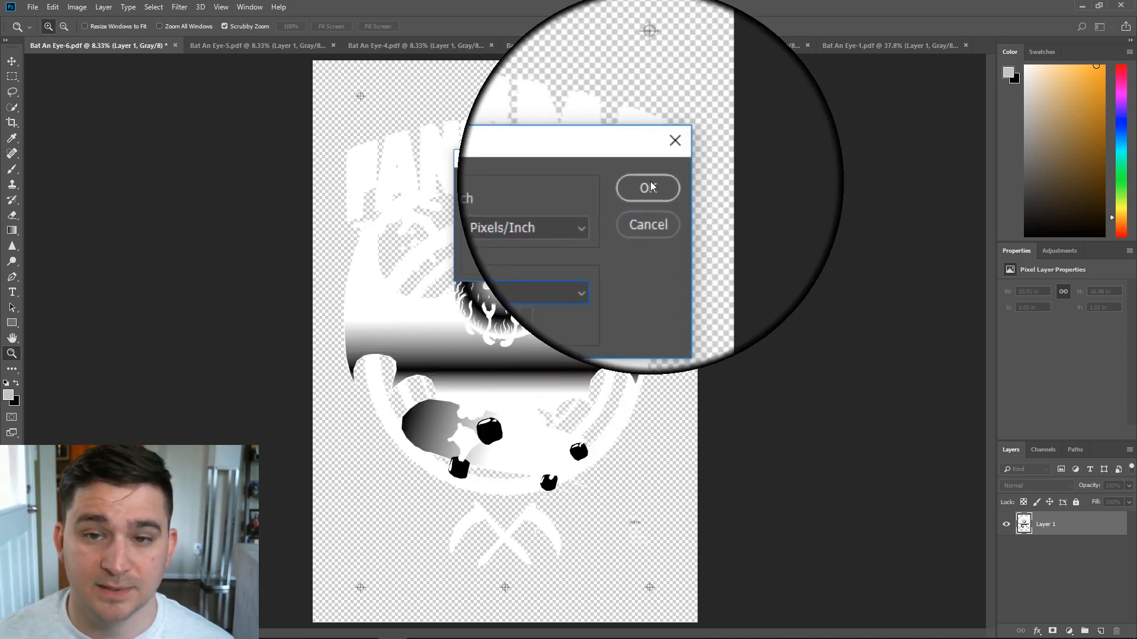
click(646, 188)
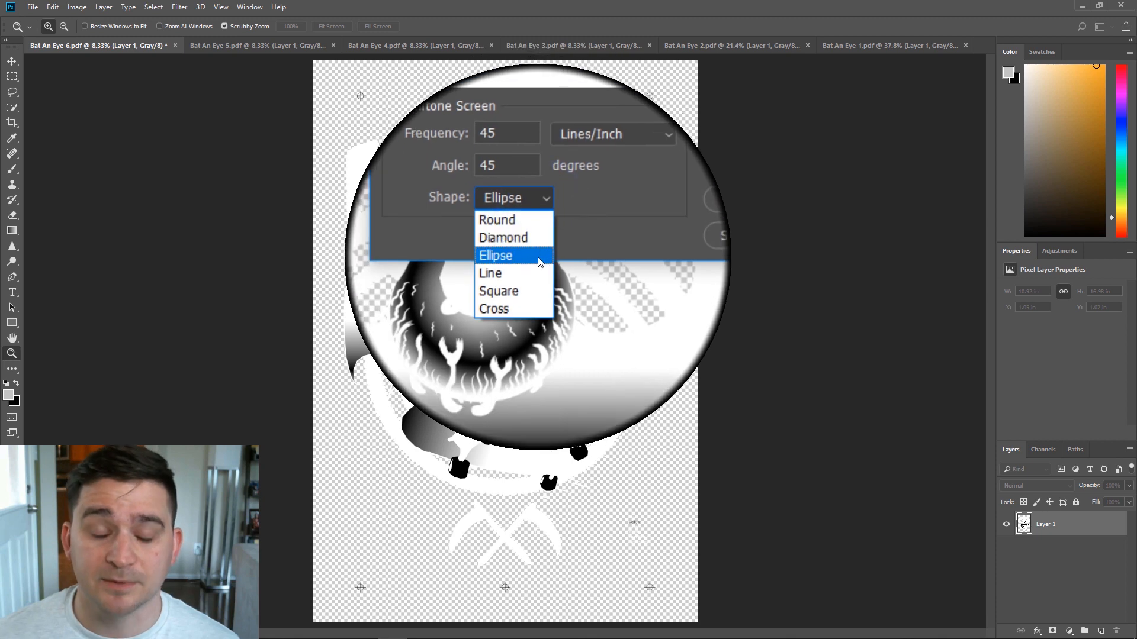
click(495, 256)
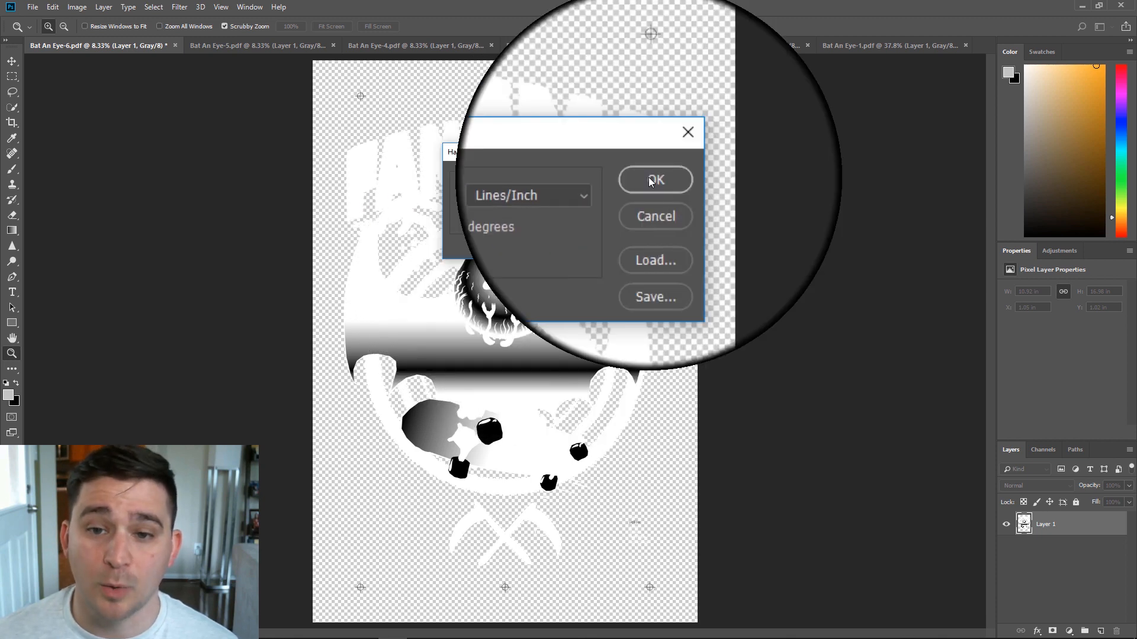
click(655, 179)
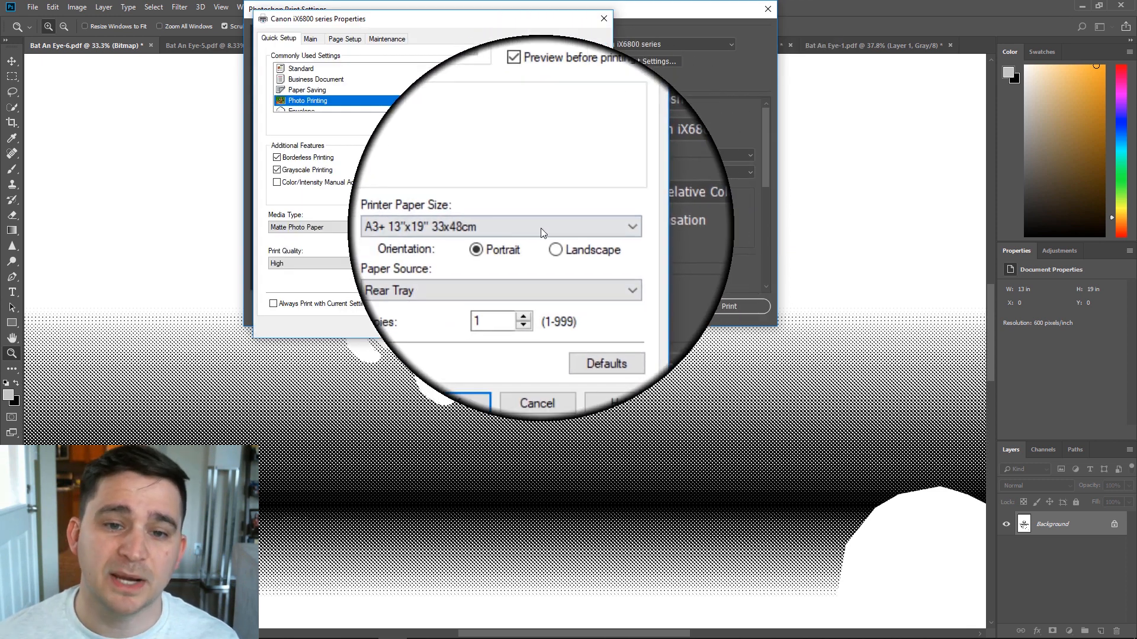
Set Canon printer properties to 13x19 paper, Matte Photo Paper, High quality.
click(629, 226)
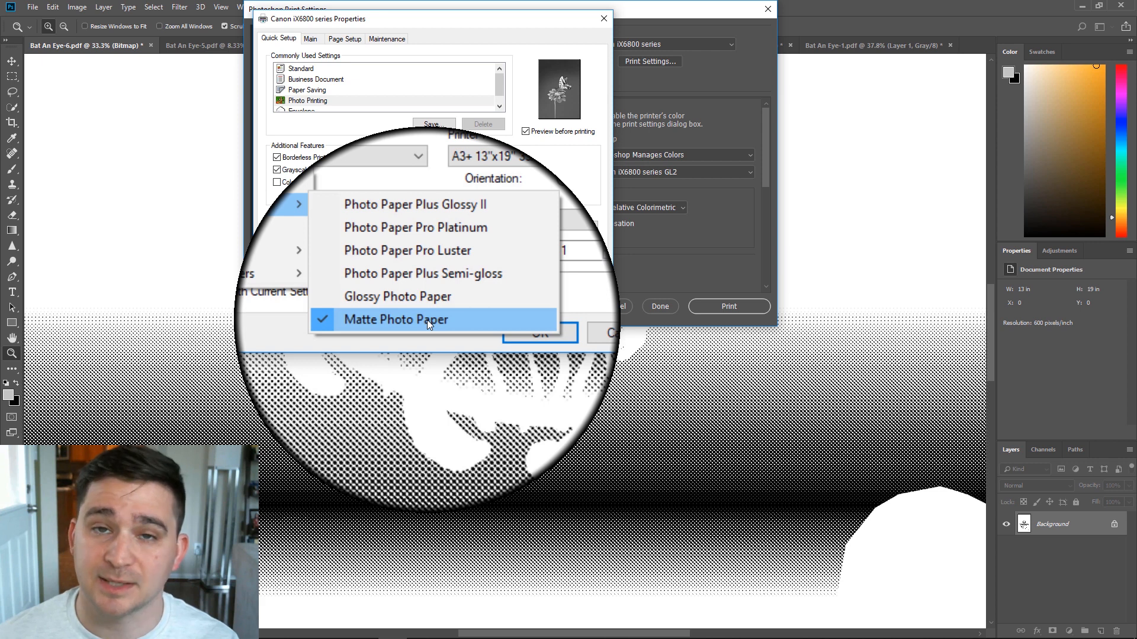
click(396, 319)
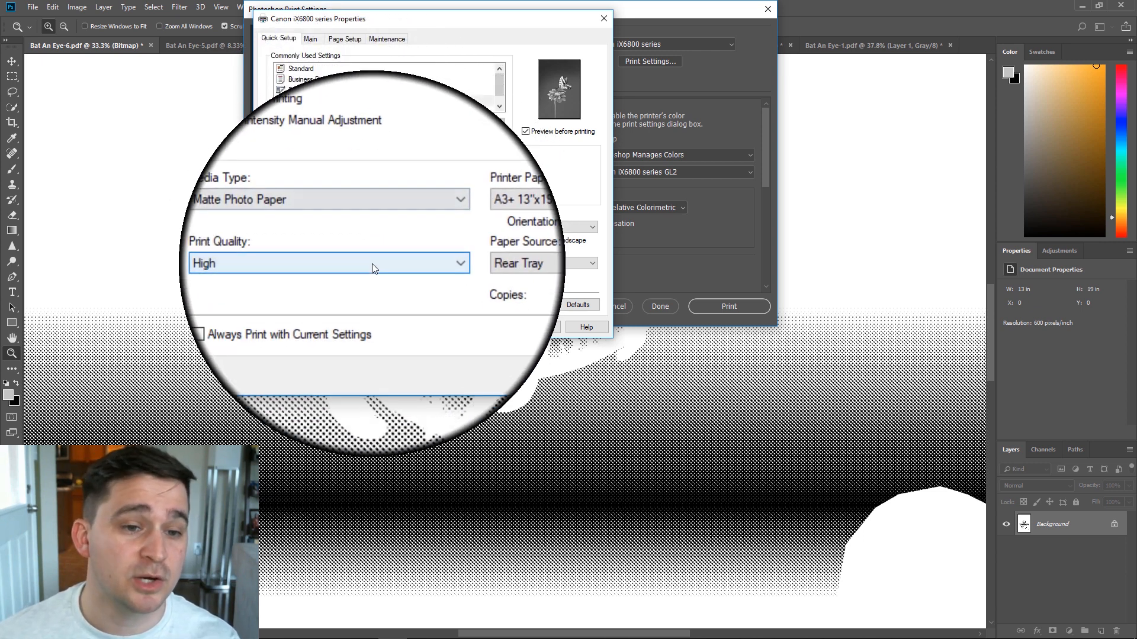
click(329, 263)
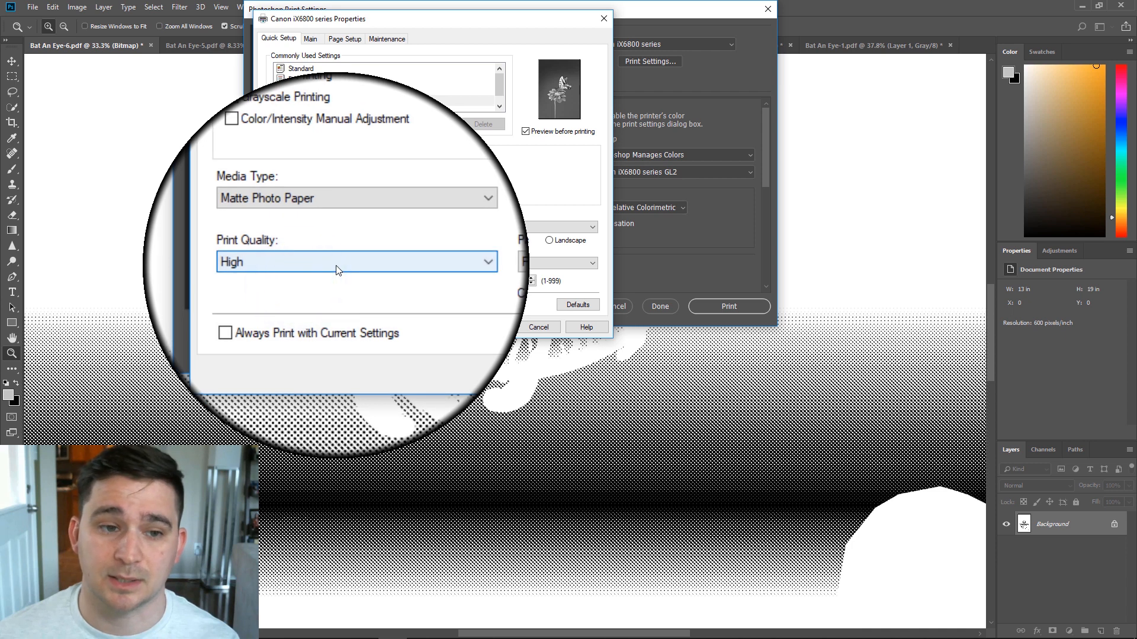
click(356, 261)
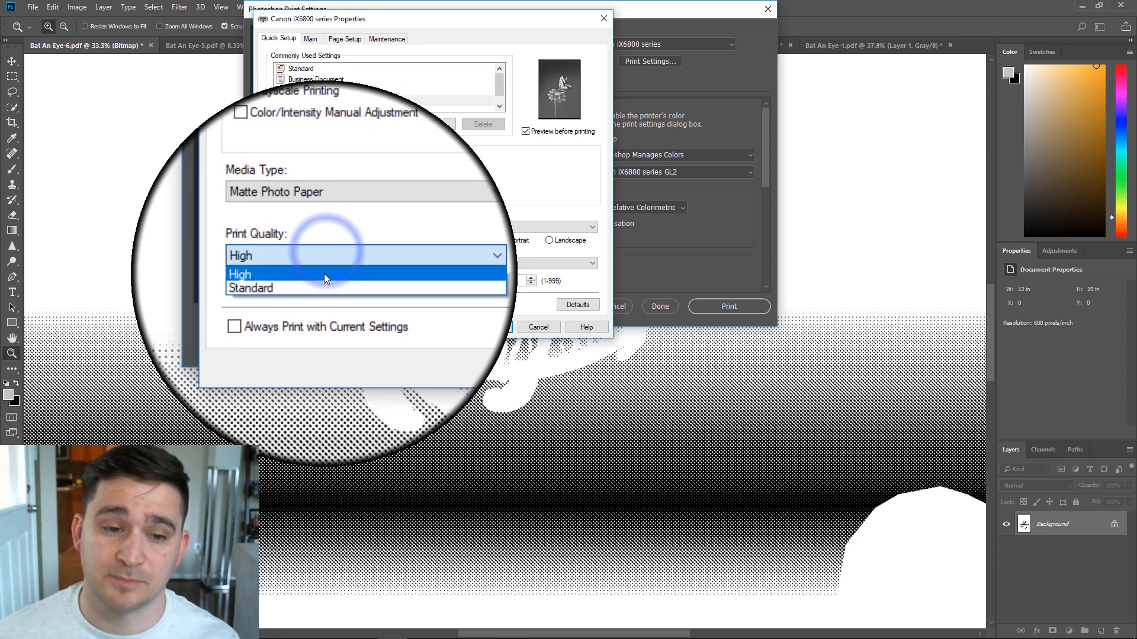
click(325, 274)
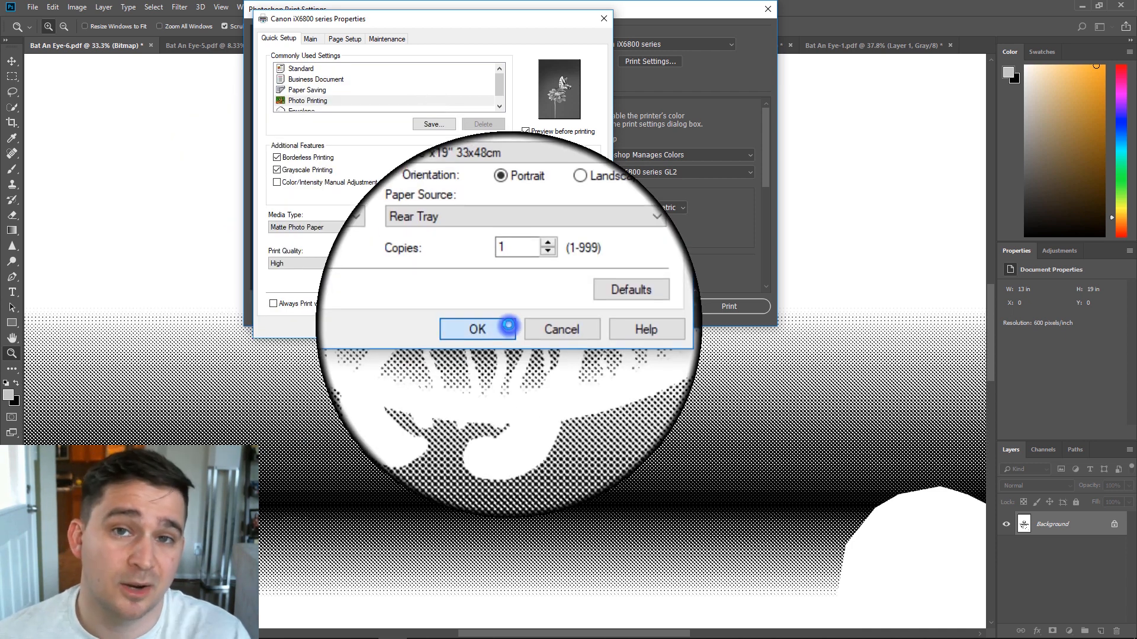
click(478, 329)
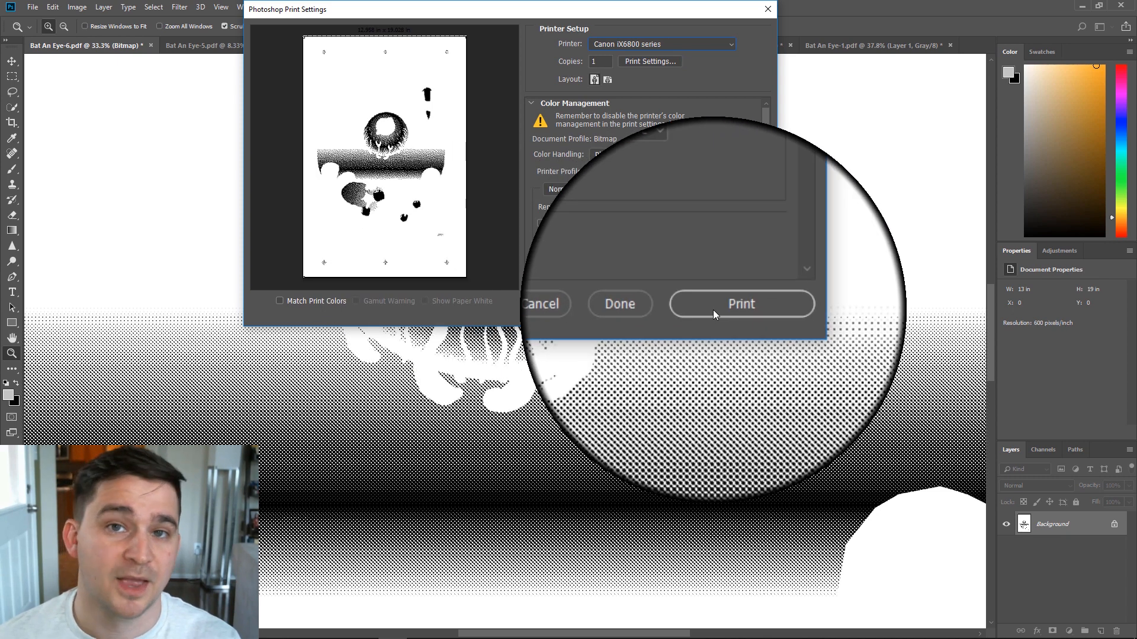